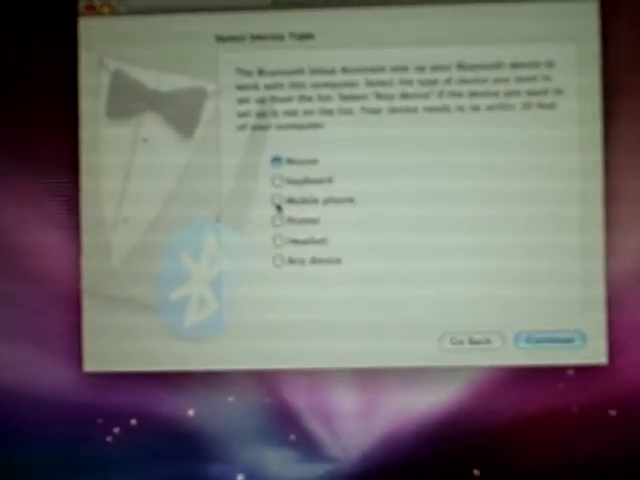
Choose Mobile phone as the device type to set up
{"action": "left_click", "coordinate": [272, 222]}
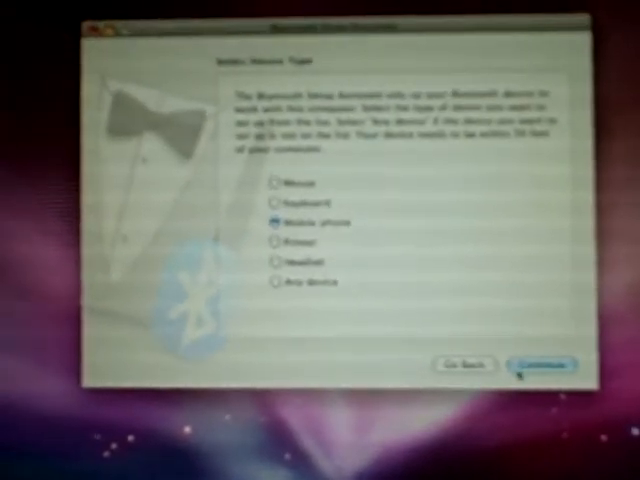
Search for nearby mobile phones and select the found BlackBerry
{"action": "left_click", "coordinate": [544, 364]}
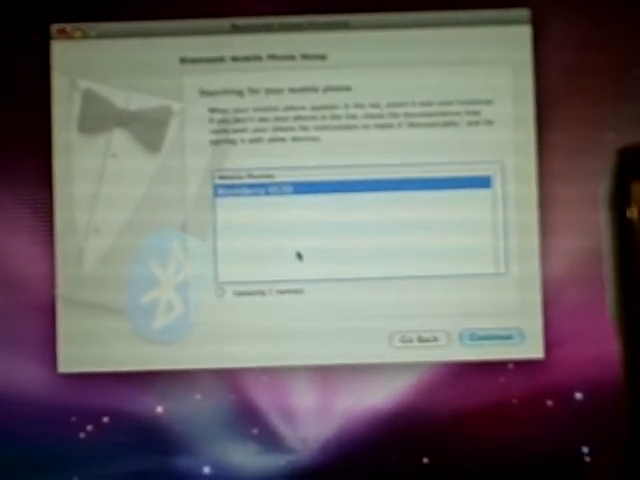
{"action": "left_click", "coordinate": [490, 338]}
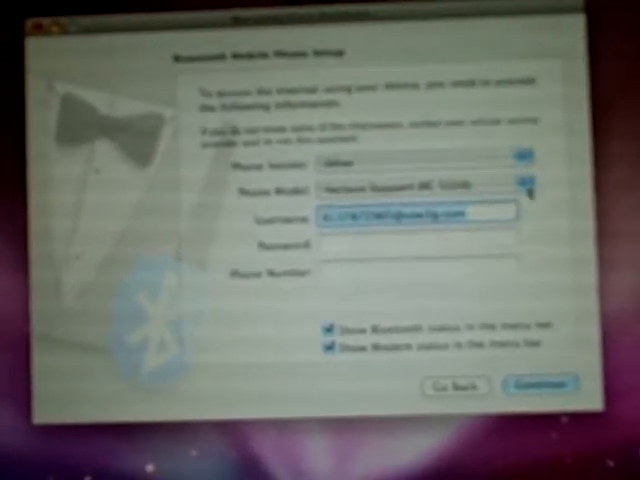